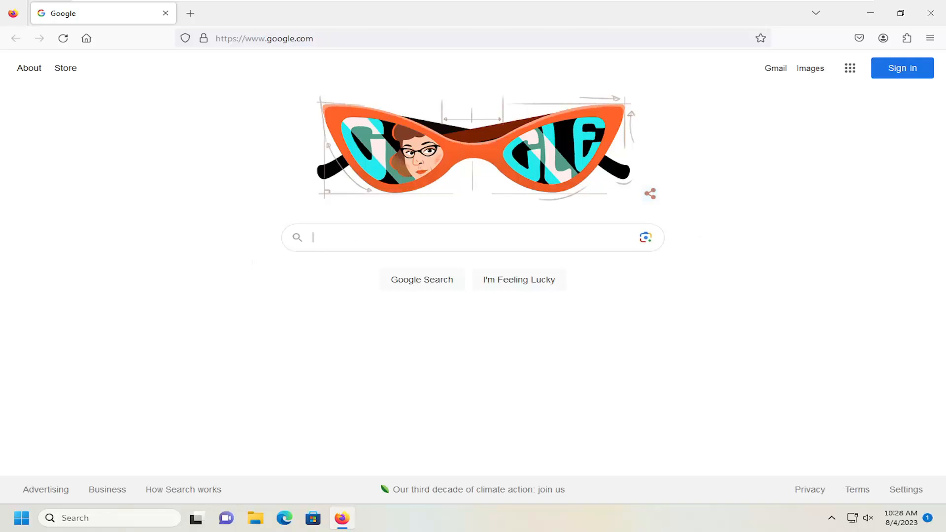
mouse_move(331, 216)
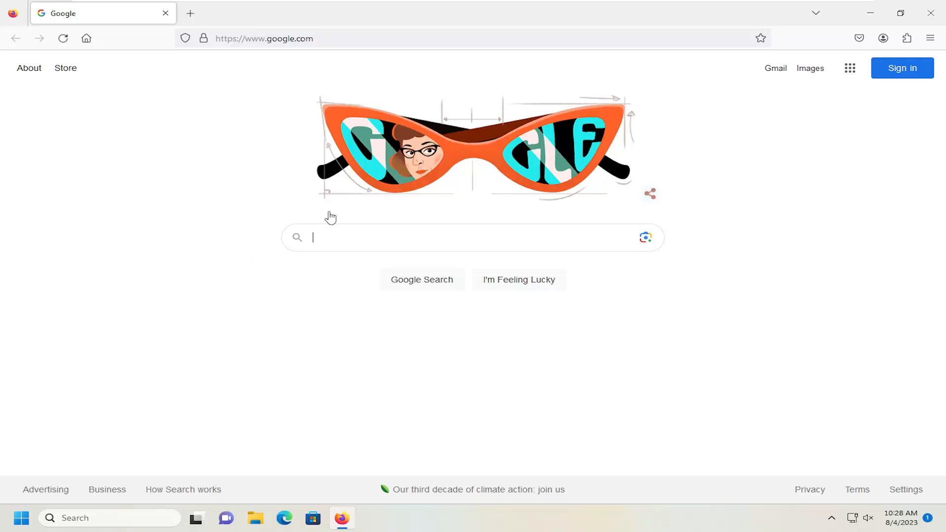
mouse_move(660, 245)
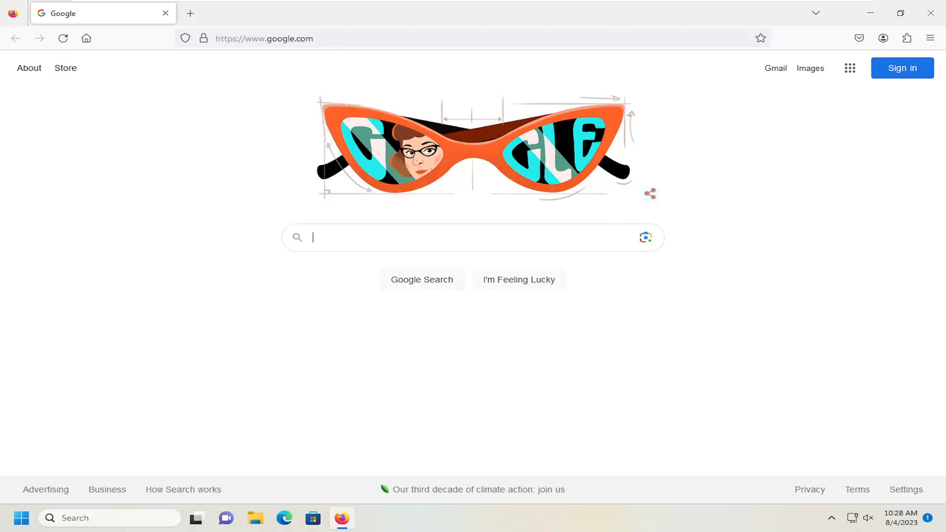
mouse_move(93, 147)
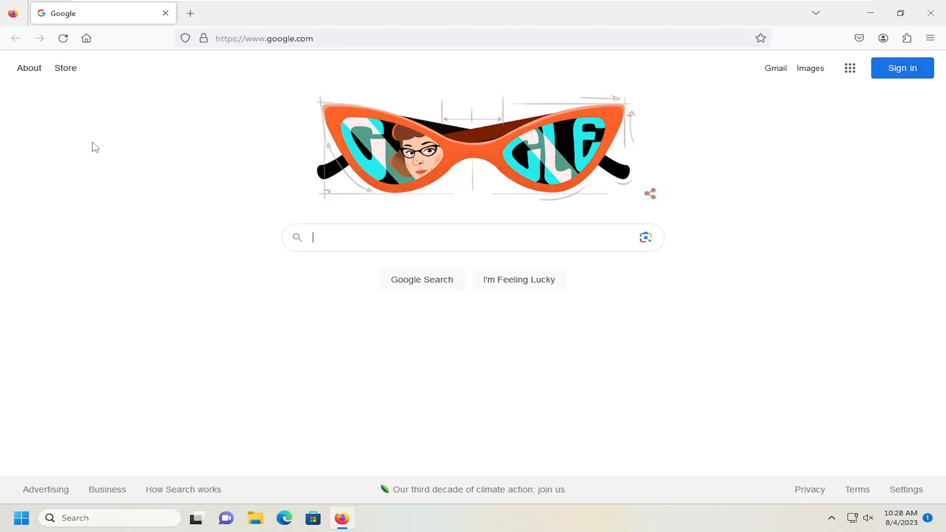
mouse_move(150, 155)
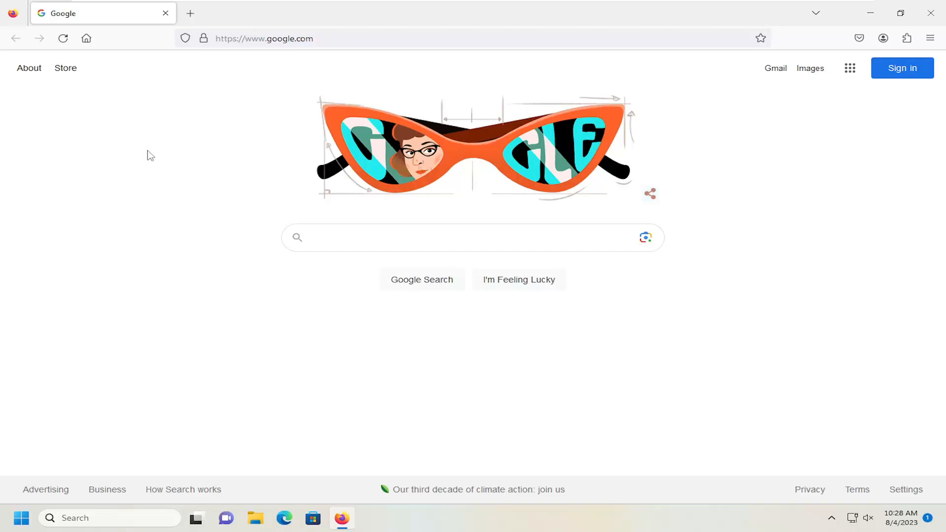
mouse_move(916, 224)
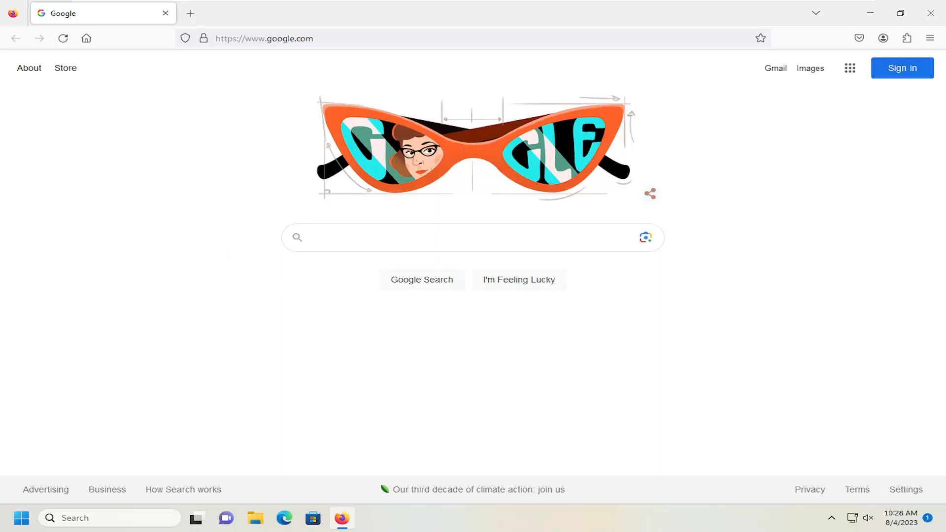
mouse_move(150, 246)
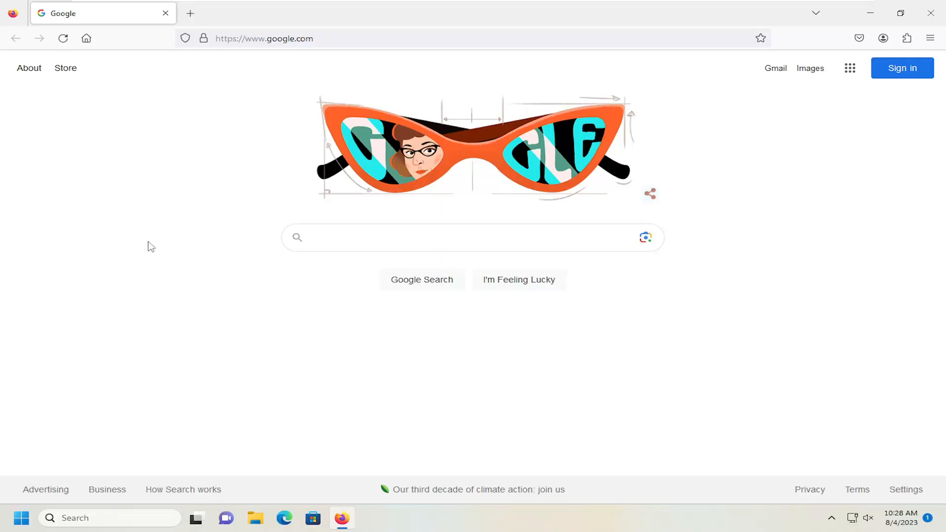
mouse_move(162, 278)
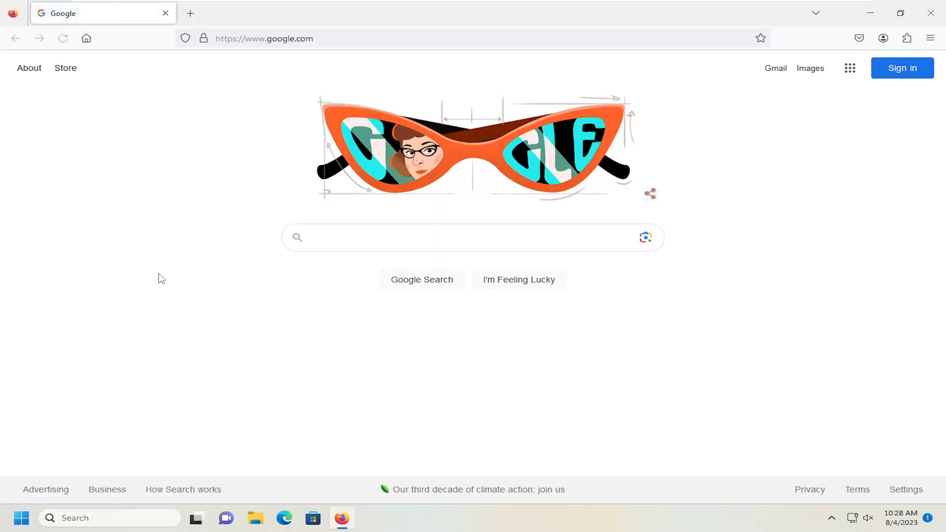
Step: Reload the Google homepage with a normal F5 refresh, leaving the search box empty
left_click(442, 237)
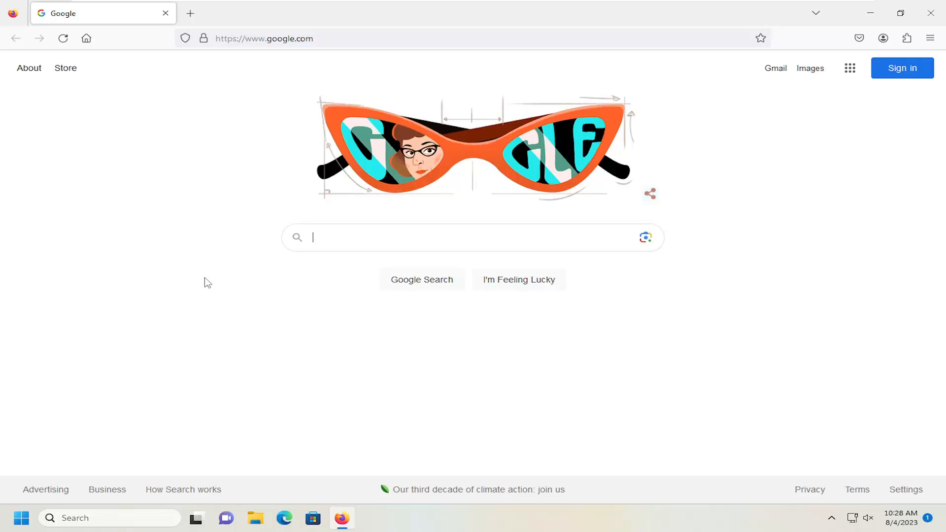
mouse_move(134, 276)
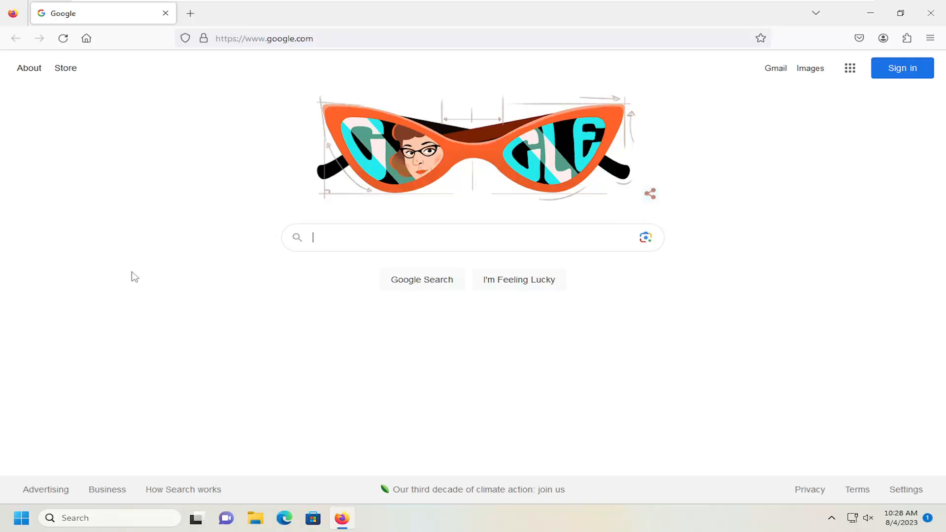
mouse_move(141, 181)
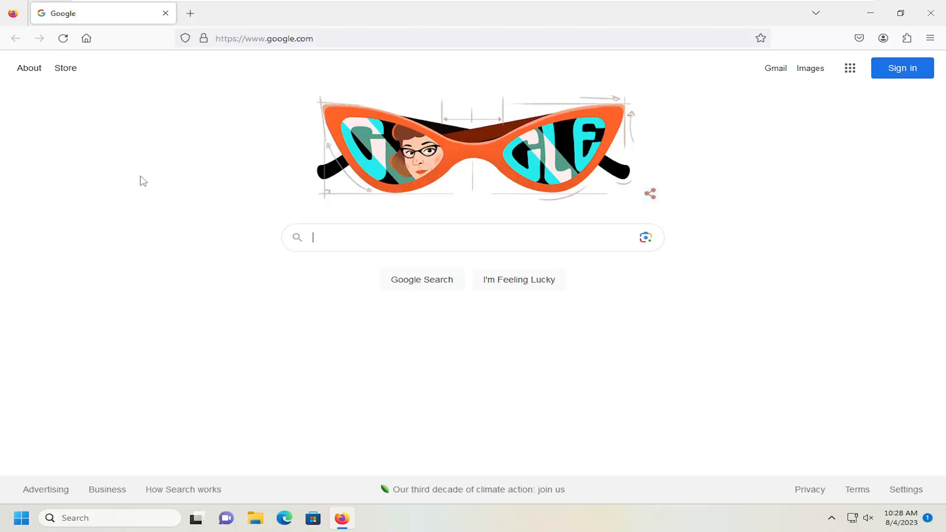
mouse_move(171, 252)
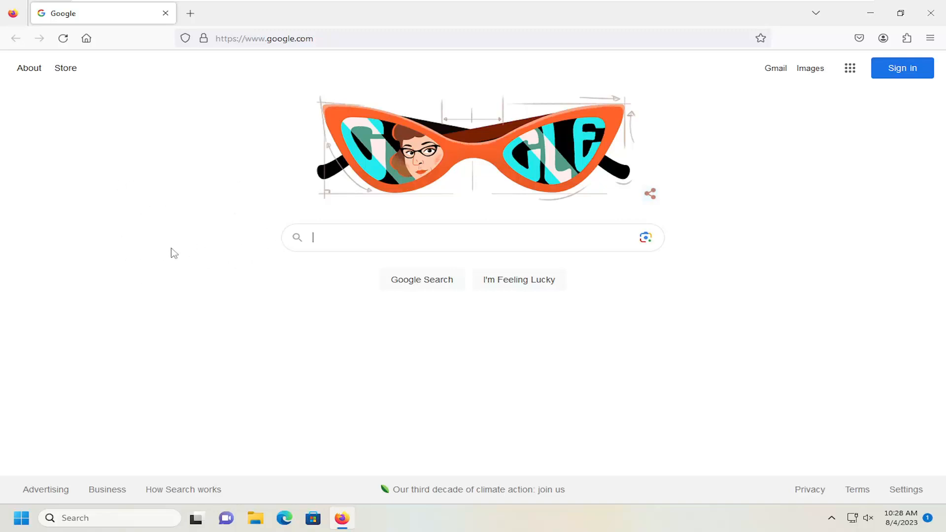
mouse_move(171, 202)
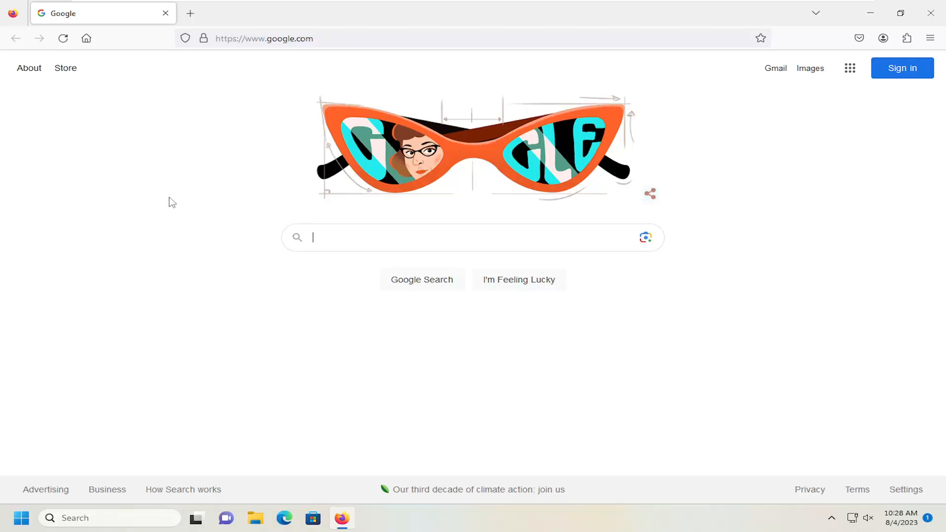
mouse_move(155, 195)
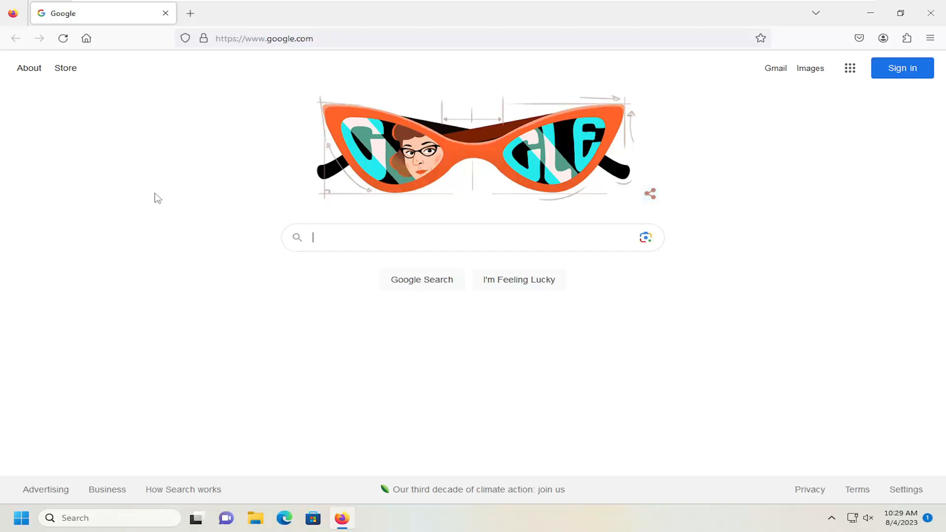
mouse_move(263, 229)
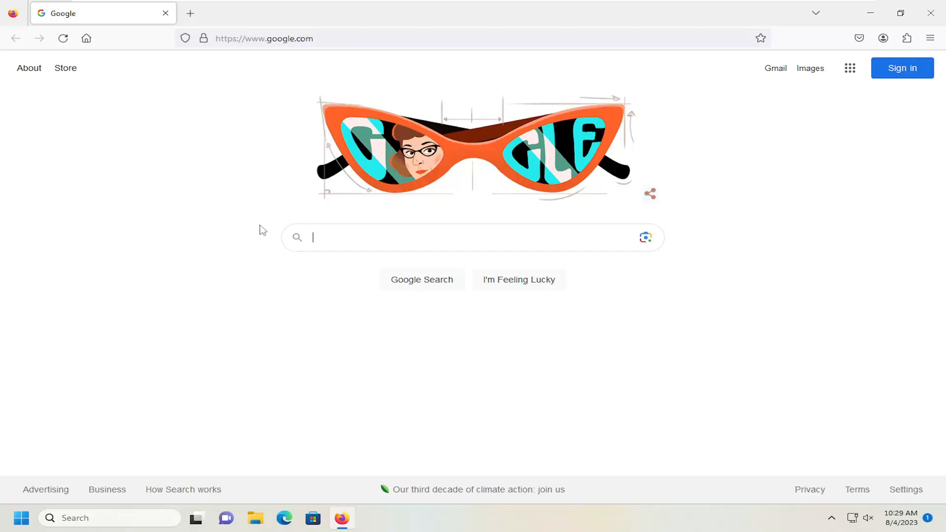
mouse_move(107, 77)
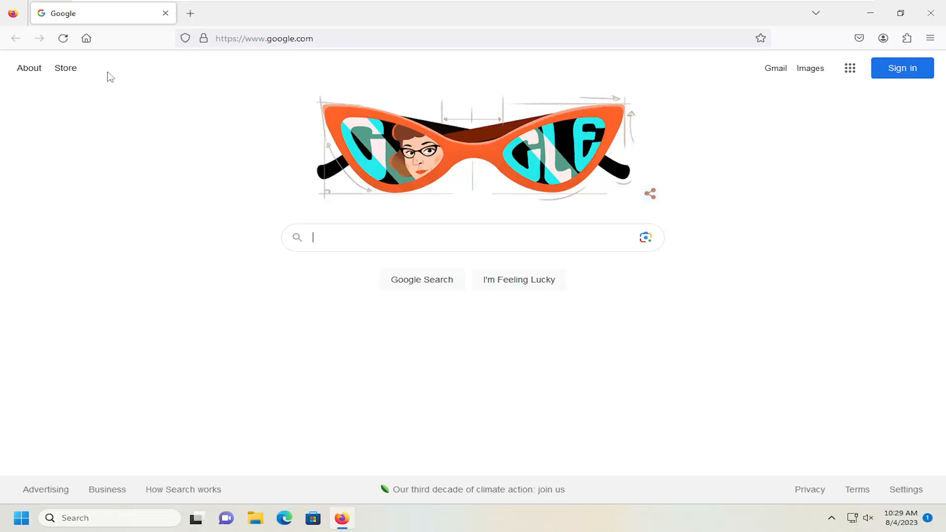